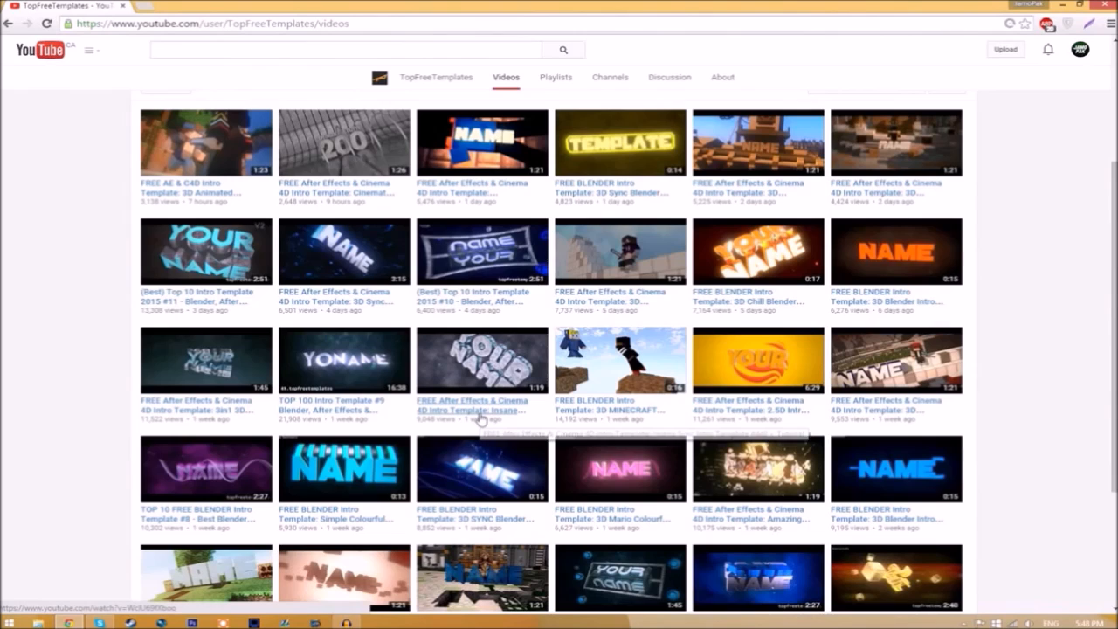
{"action": "mouse_move", "coordinate": [480, 419]}
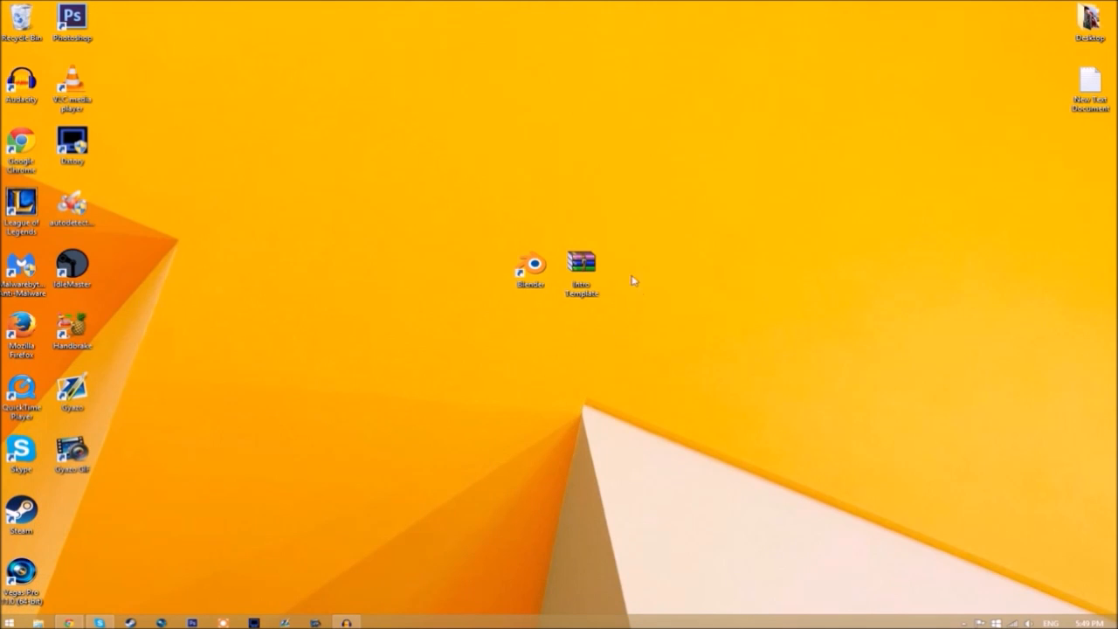
Extract the template archive with Extract Here and move the Intro Template folder beside it.
{"action": "right_click", "coordinate": [582, 262]}
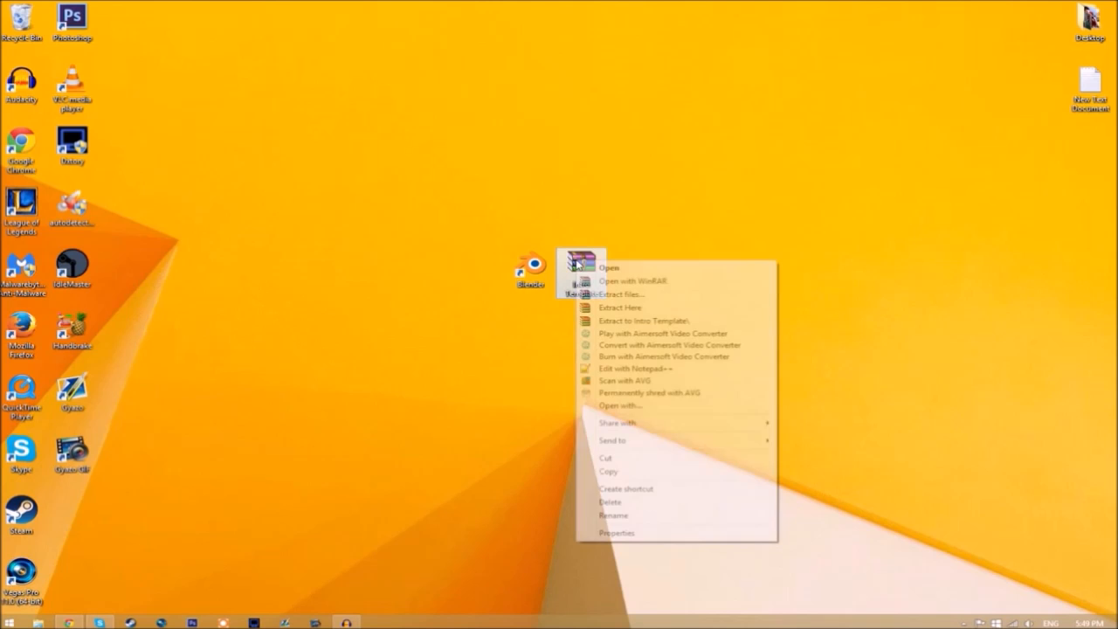
{"action": "mouse_move", "coordinate": [632, 279]}
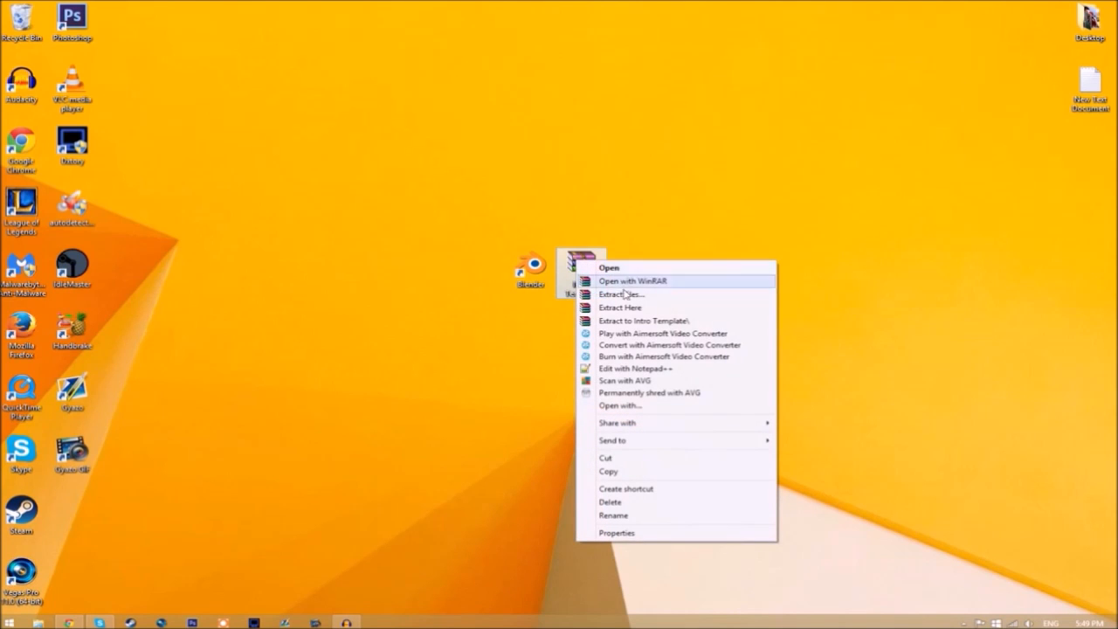
{"action": "left_click", "coordinate": [642, 321]}
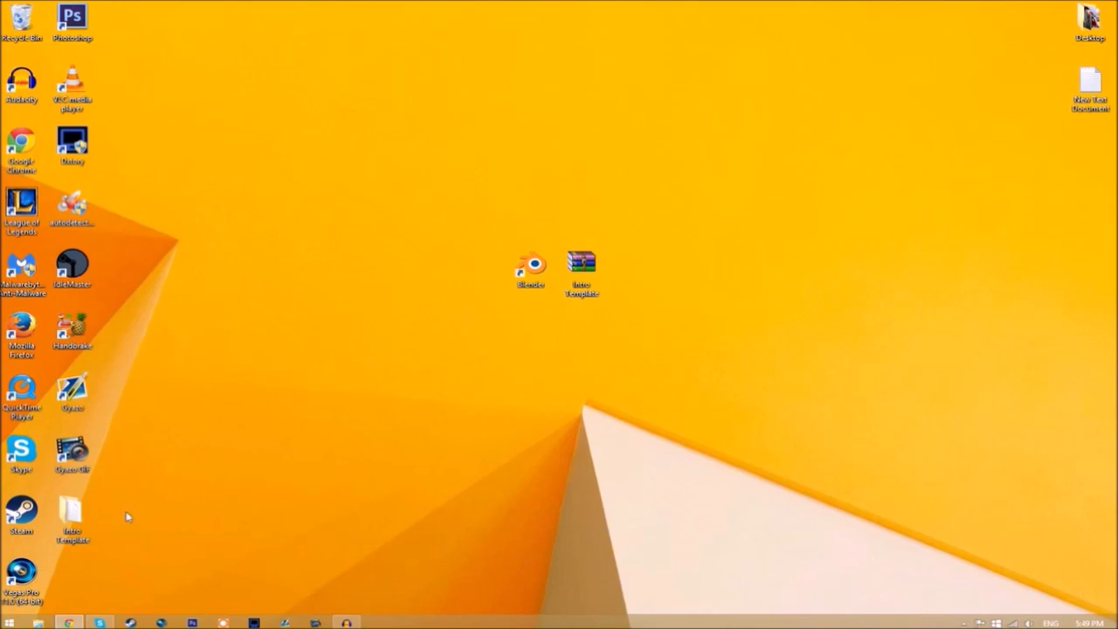
{"action": "left_click_drag", "start_coordinate": [73, 510], "coordinate": [632, 270]}
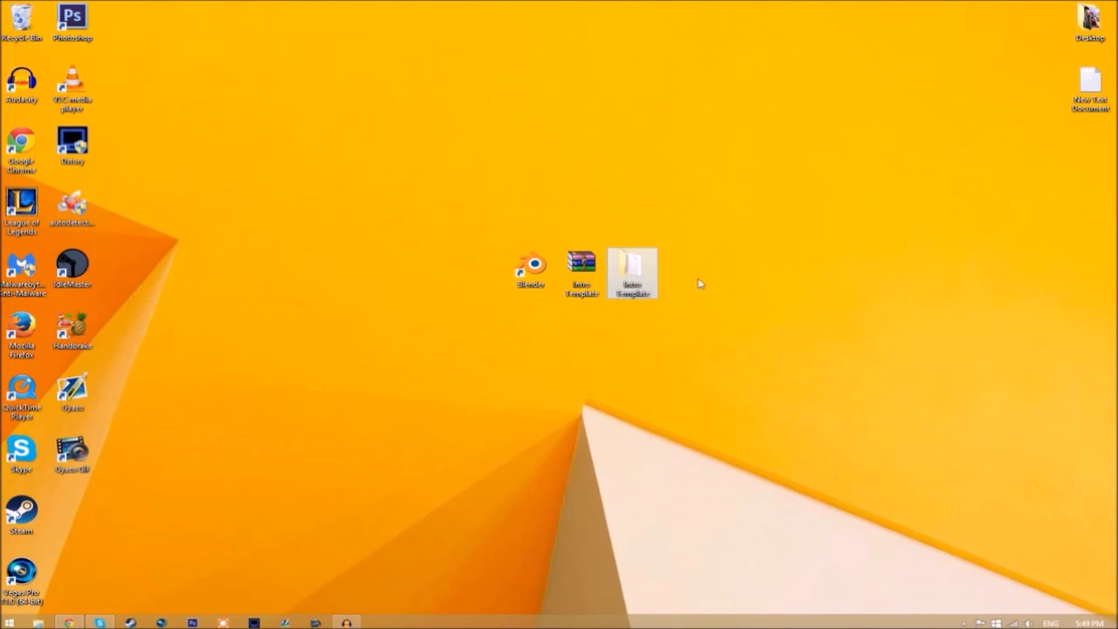
Look inside the Intro Template folder, then close its window.
{"action": "double_click", "coordinate": [632, 266]}
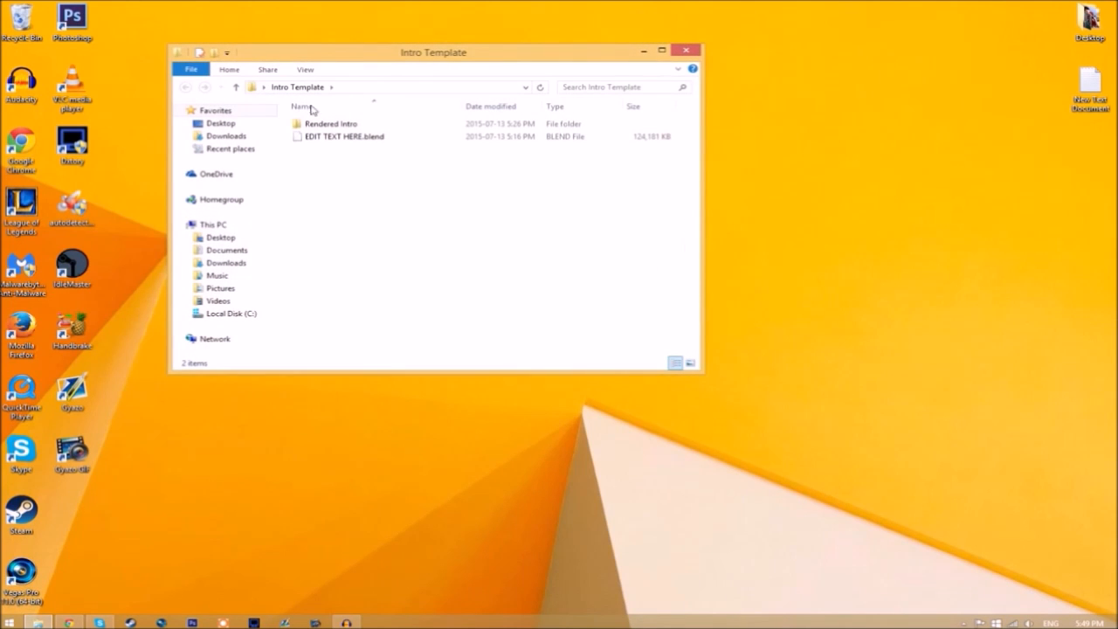
{"action": "left_click", "coordinate": [343, 136]}
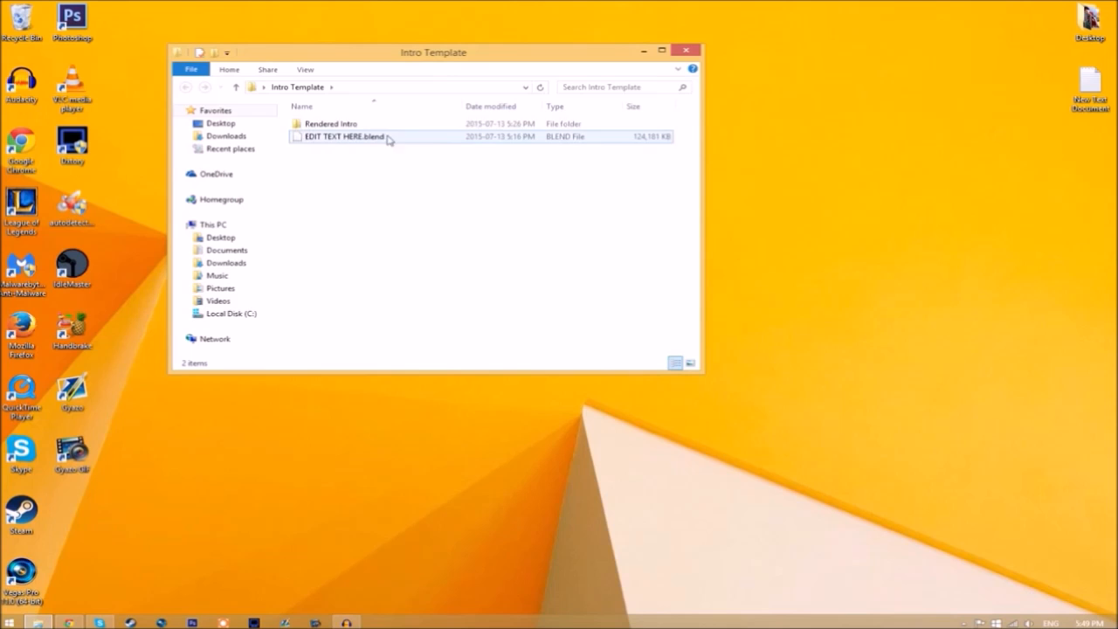
{"action": "mouse_move", "coordinate": [330, 122]}
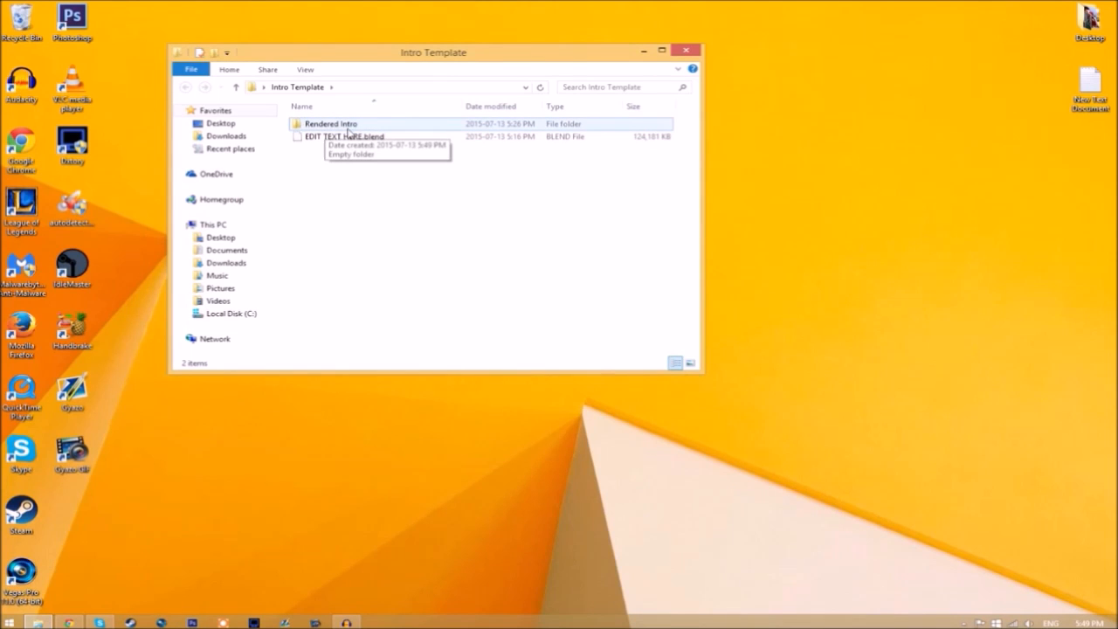
{"action": "mouse_move", "coordinate": [656, 48]}
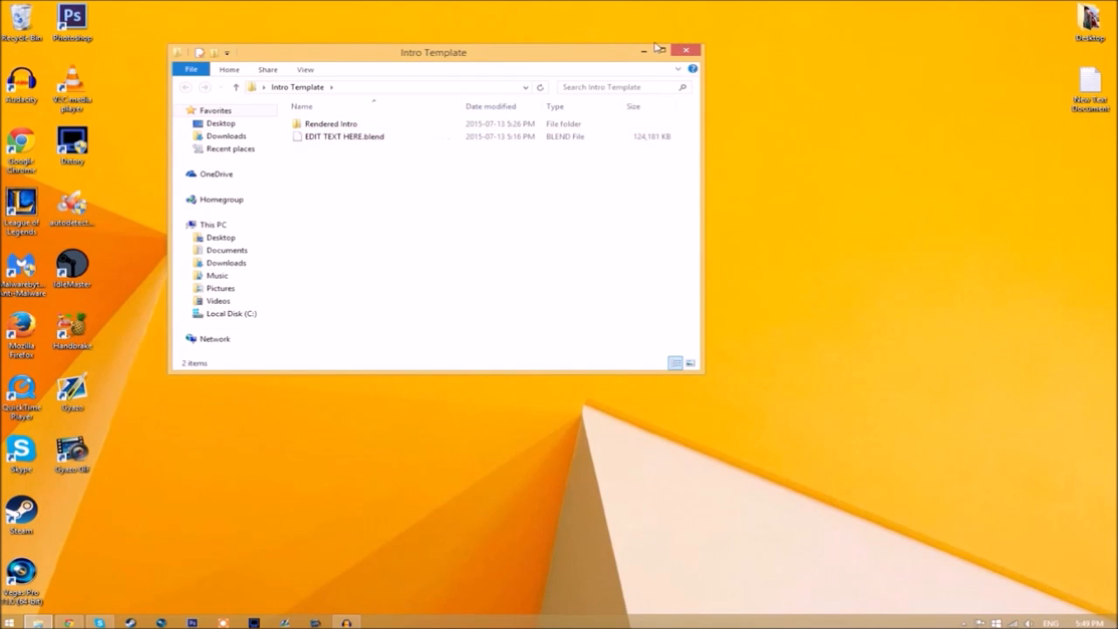
{"action": "left_click", "coordinate": [684, 49]}
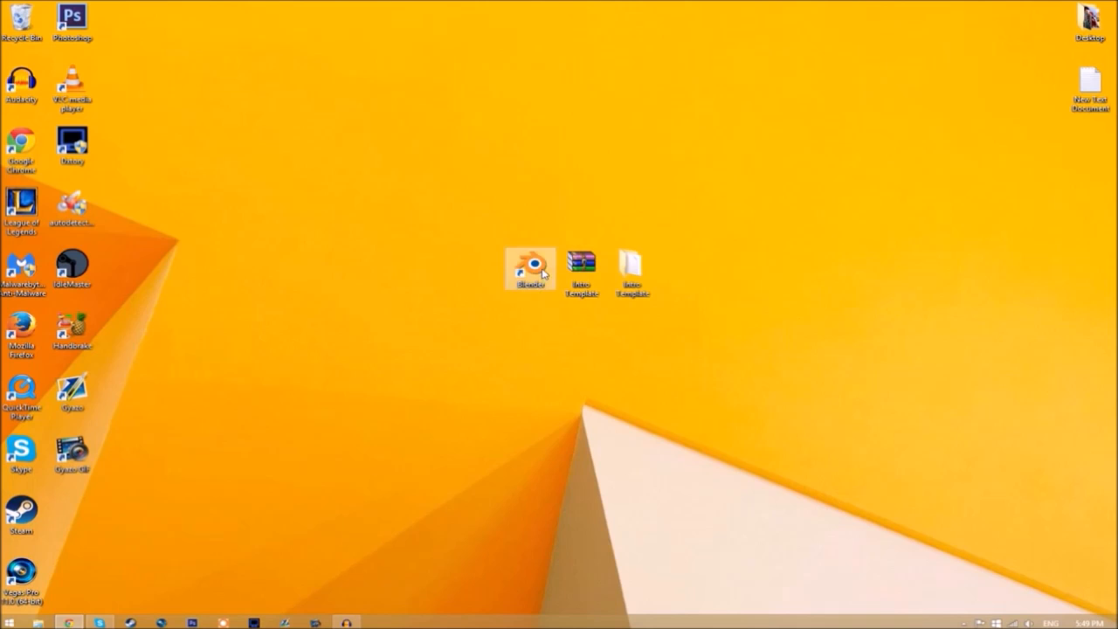
Launch Blender and open EDIT TEXT HERE.blend from the Intro Template folder.
{"action": "double_click", "coordinate": [531, 269]}
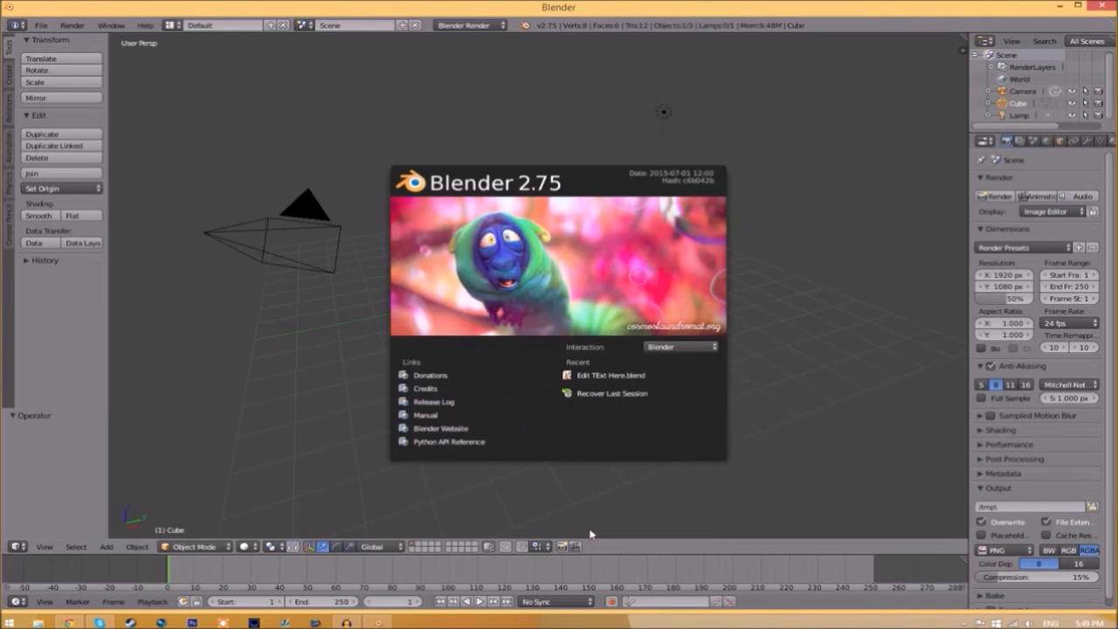
{"action": "left_click", "coordinate": [40, 25]}
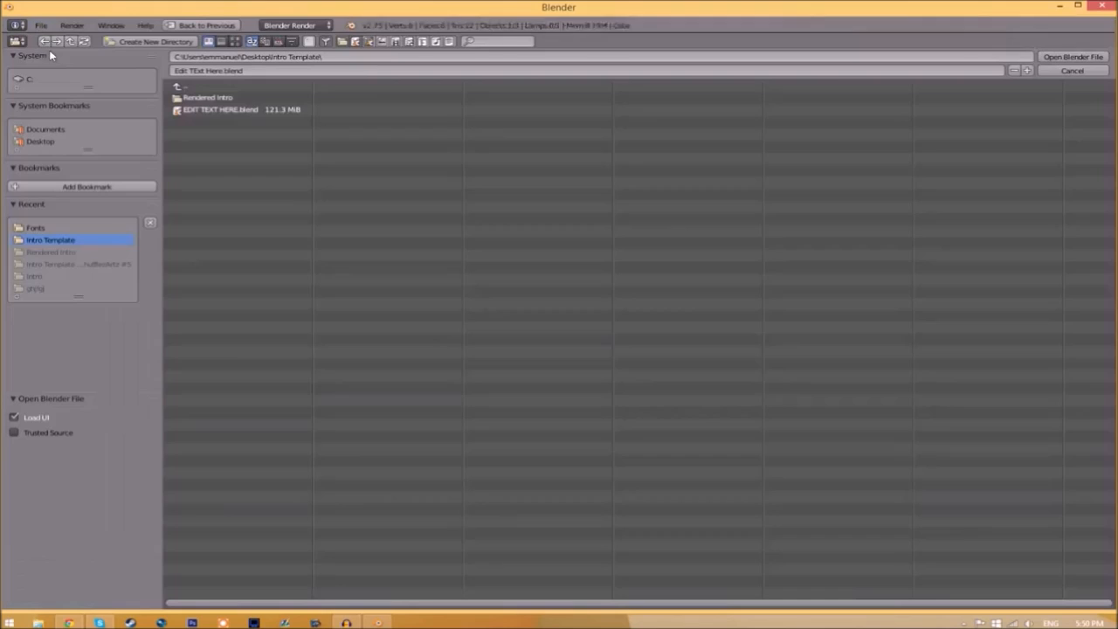
{"action": "left_click", "coordinate": [241, 109]}
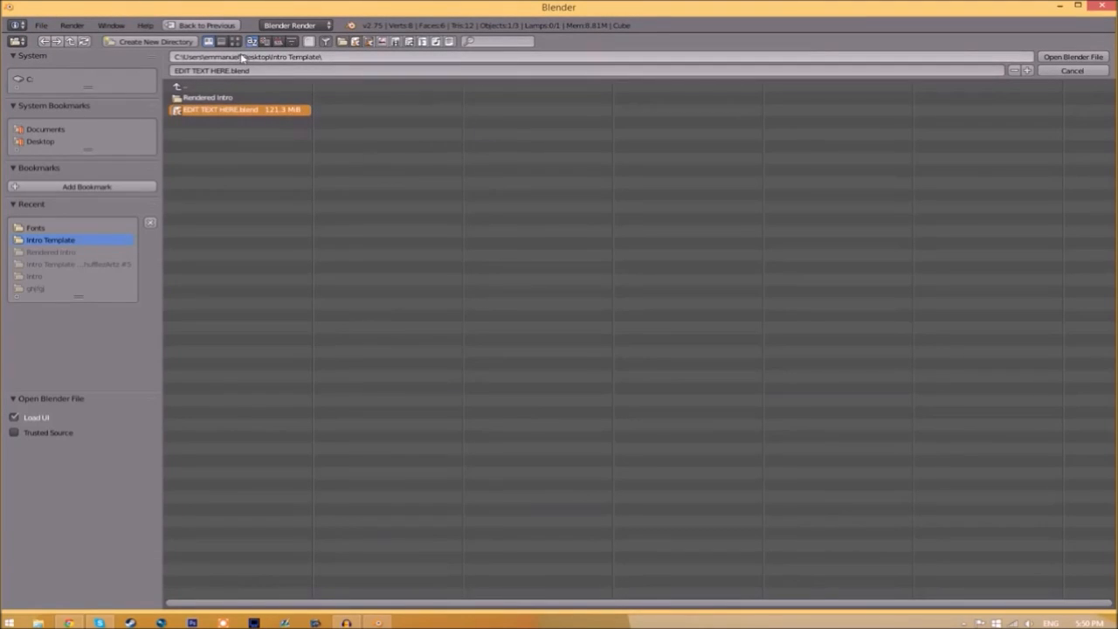
{"action": "mouse_move", "coordinate": [288, 72]}
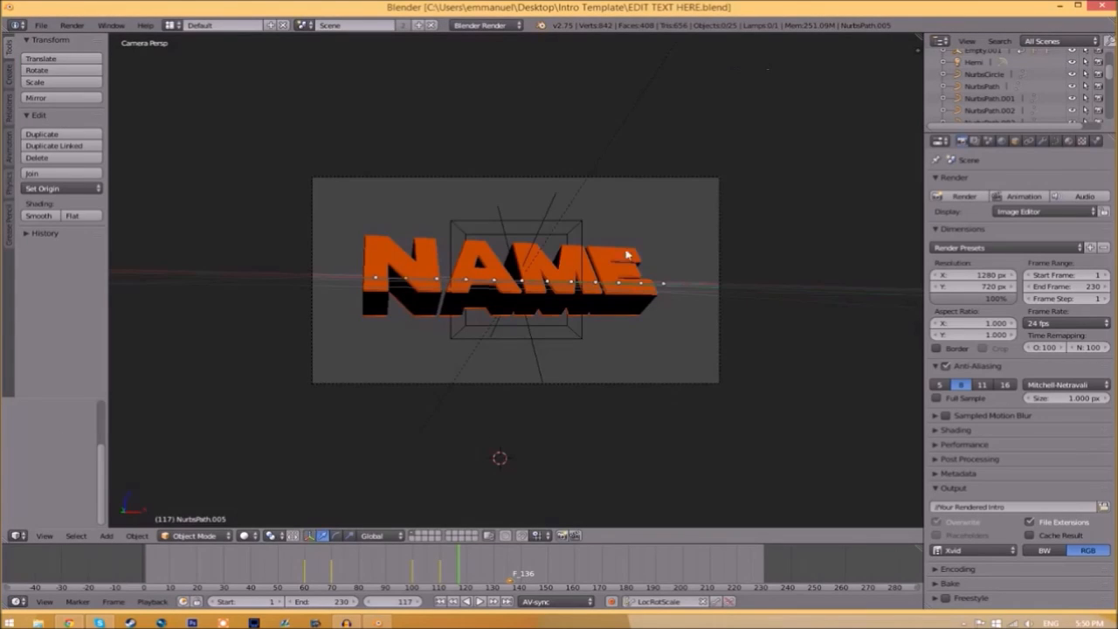
{"action": "mouse_move", "coordinate": [527, 283]}
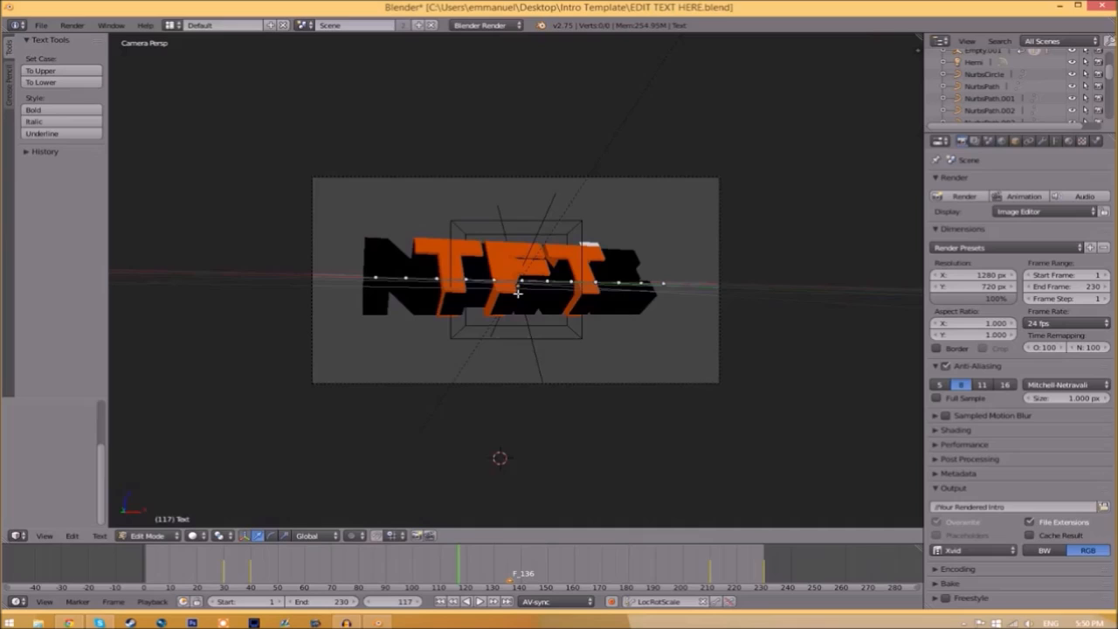
{"action": "mouse_move", "coordinate": [602, 255]}
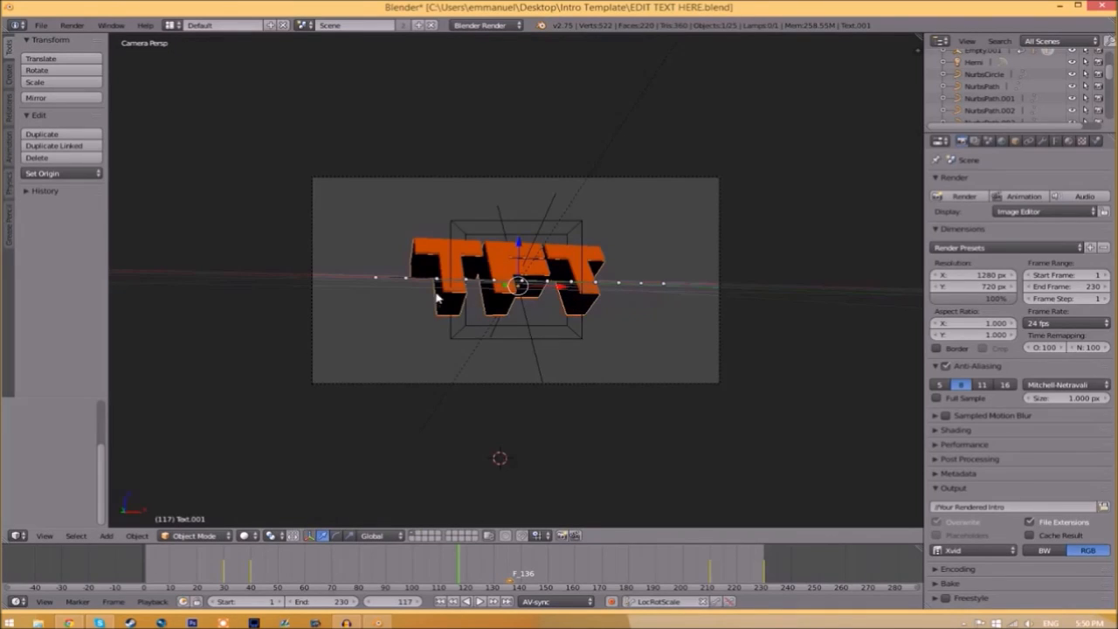
{"action": "mouse_move", "coordinate": [391, 339]}
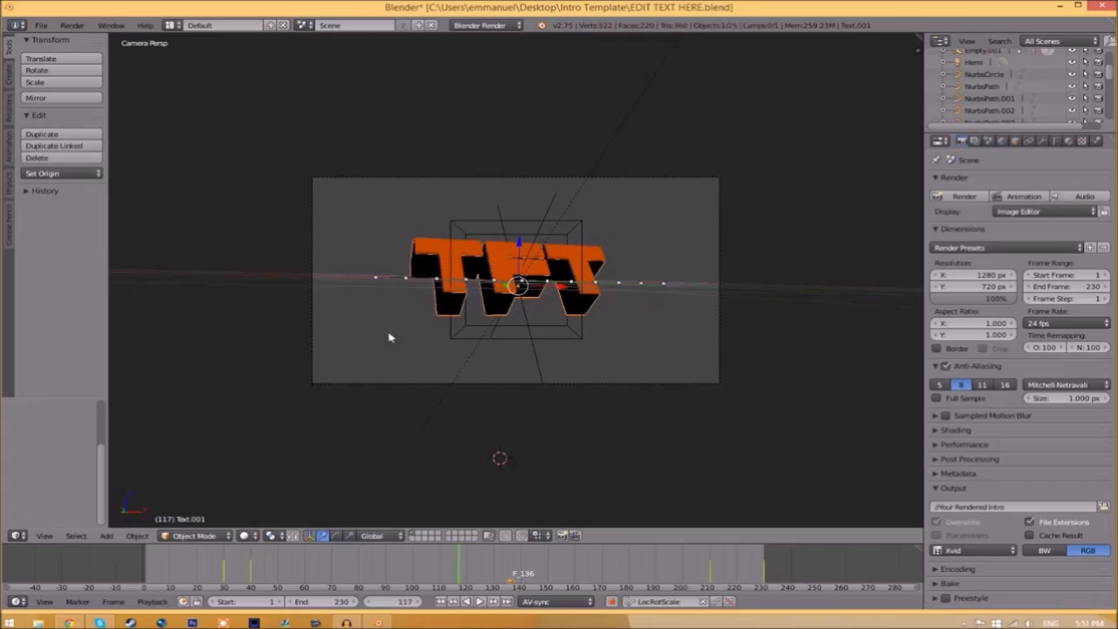
{"action": "mouse_move", "coordinate": [698, 253]}
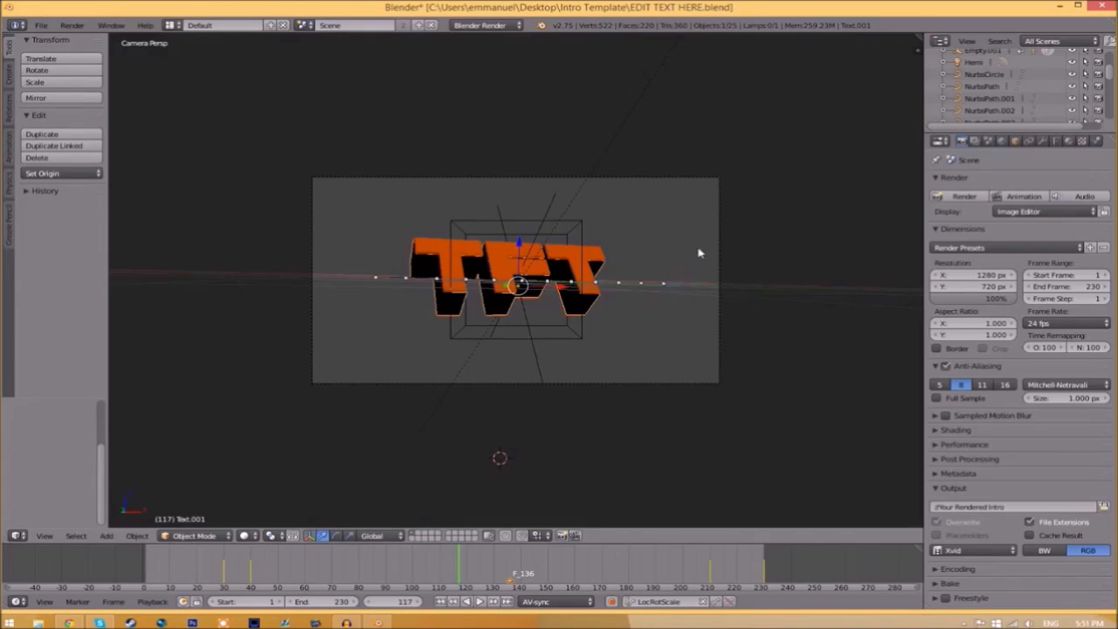
Show the TFT text object's Object Data font properties.
{"action": "left_click", "coordinate": [1055, 140]}
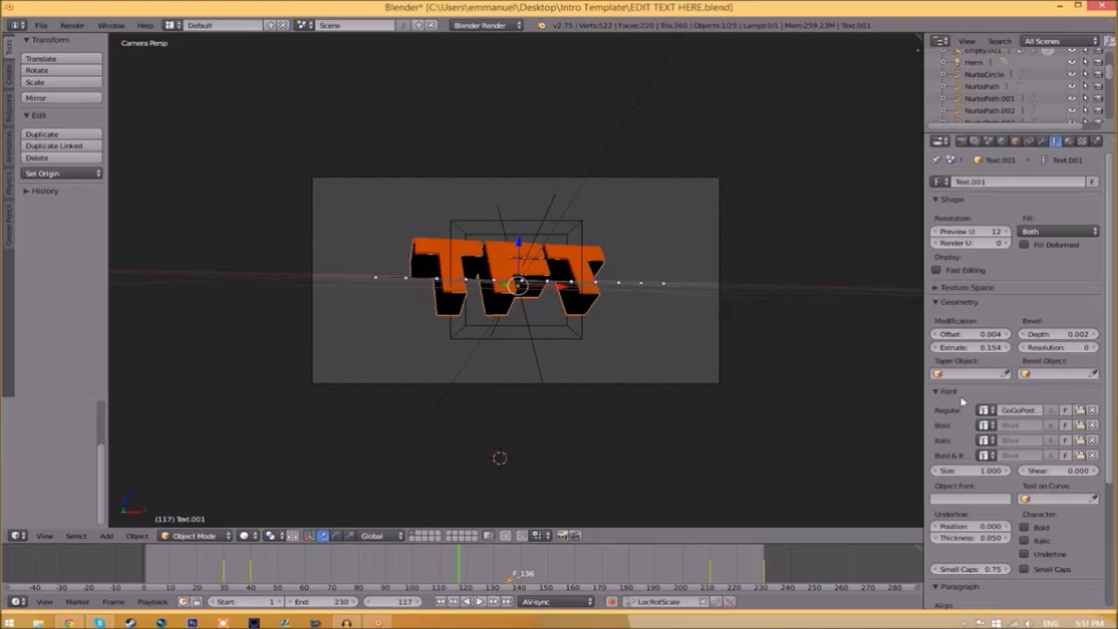
{"action": "mouse_move", "coordinate": [939, 405]}
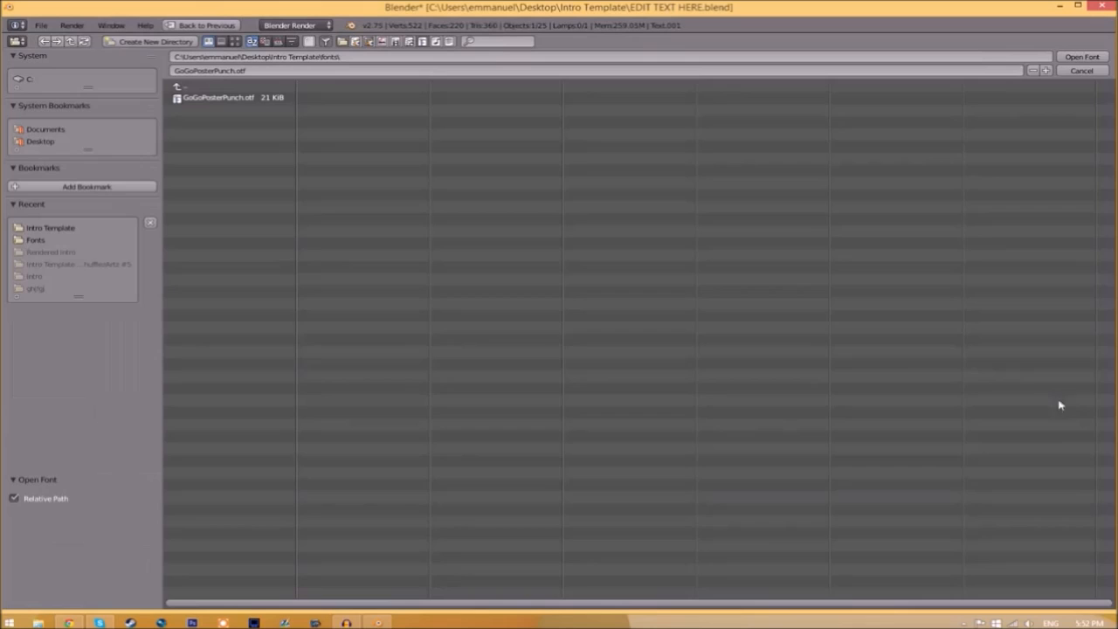
{"action": "mouse_move", "coordinate": [524, 375]}
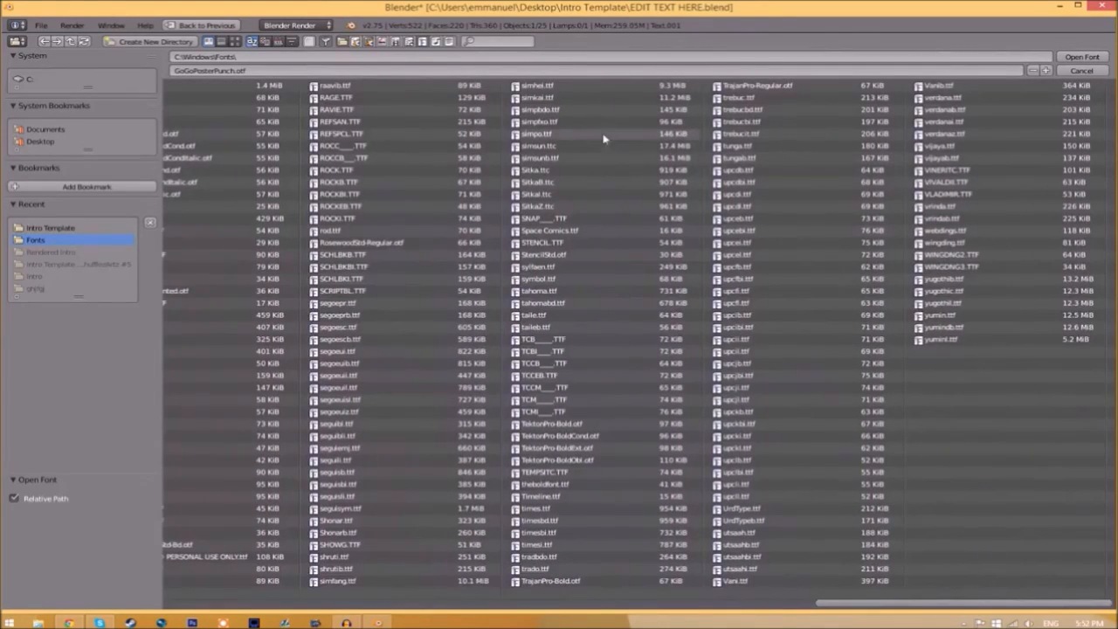
Apply Space Comics.ttf from C:\Windows\Fonts to both TFT text objects.
{"action": "left_click", "coordinate": [548, 231]}
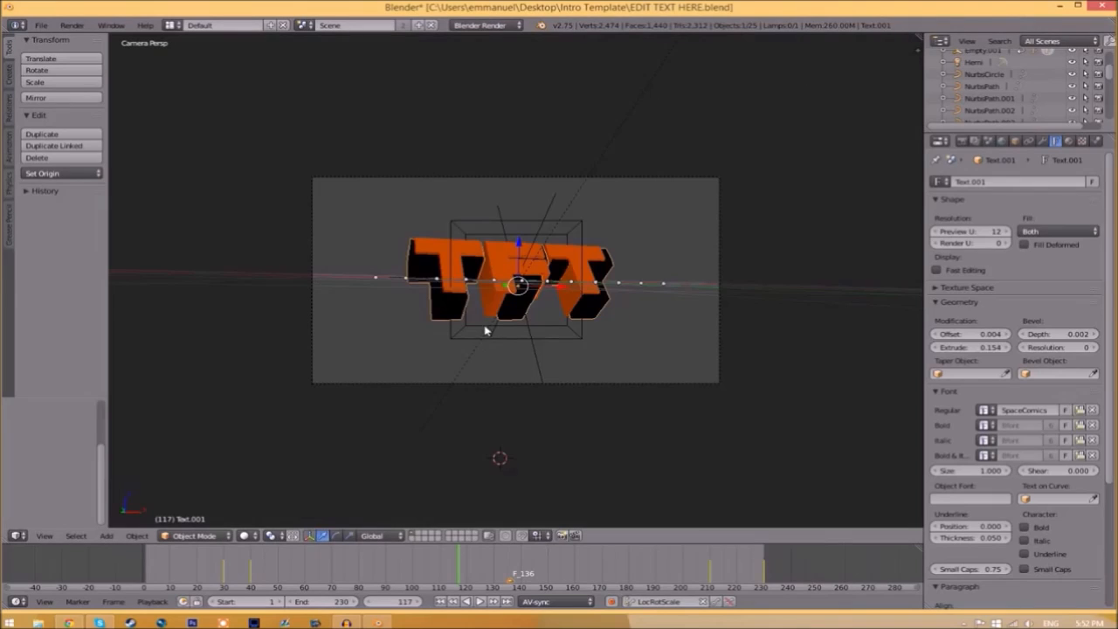
{"action": "mouse_move", "coordinate": [503, 272]}
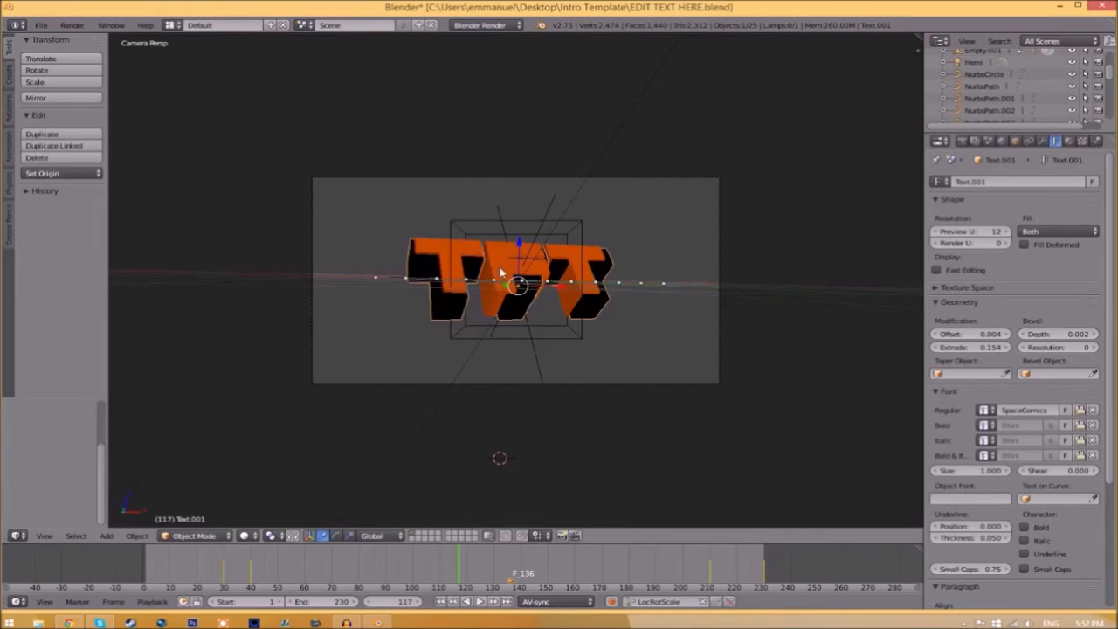
{"action": "left_click", "coordinate": [984, 409]}
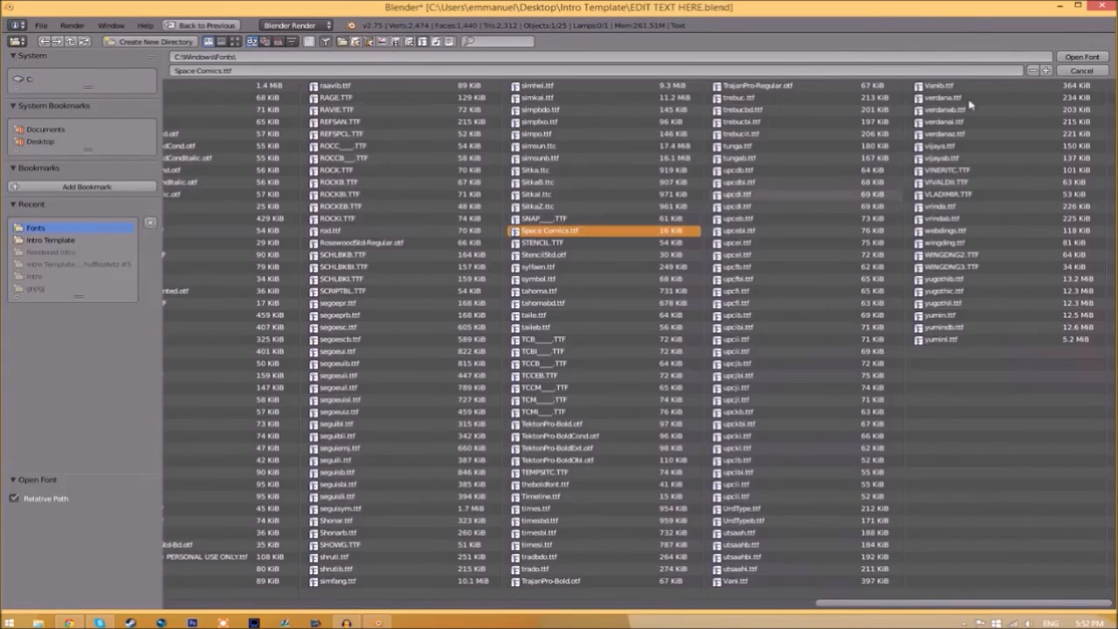
{"action": "left_click", "coordinate": [1081, 56]}
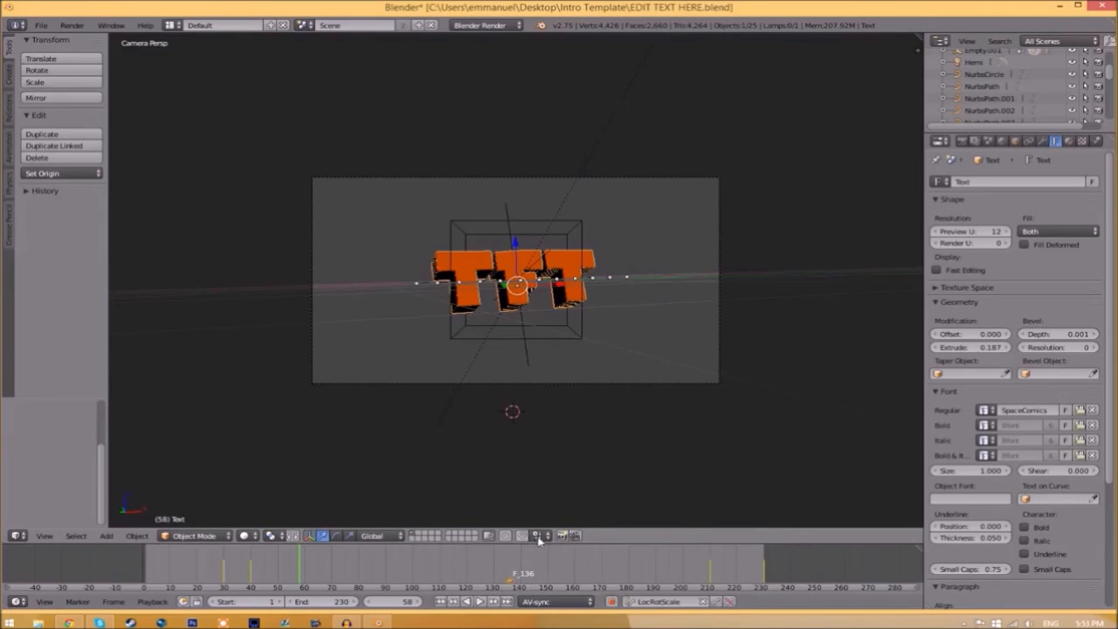
Set the render output file format to FFmpeg MPEG video.
{"action": "left_click", "coordinate": [958, 139]}
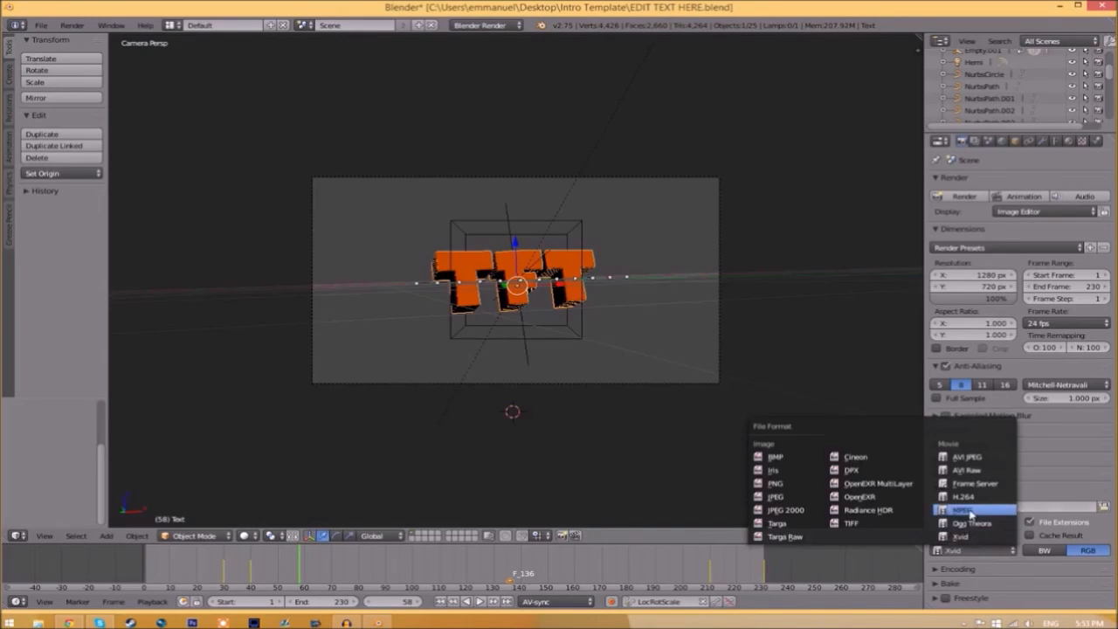
{"action": "left_click", "coordinate": [962, 510]}
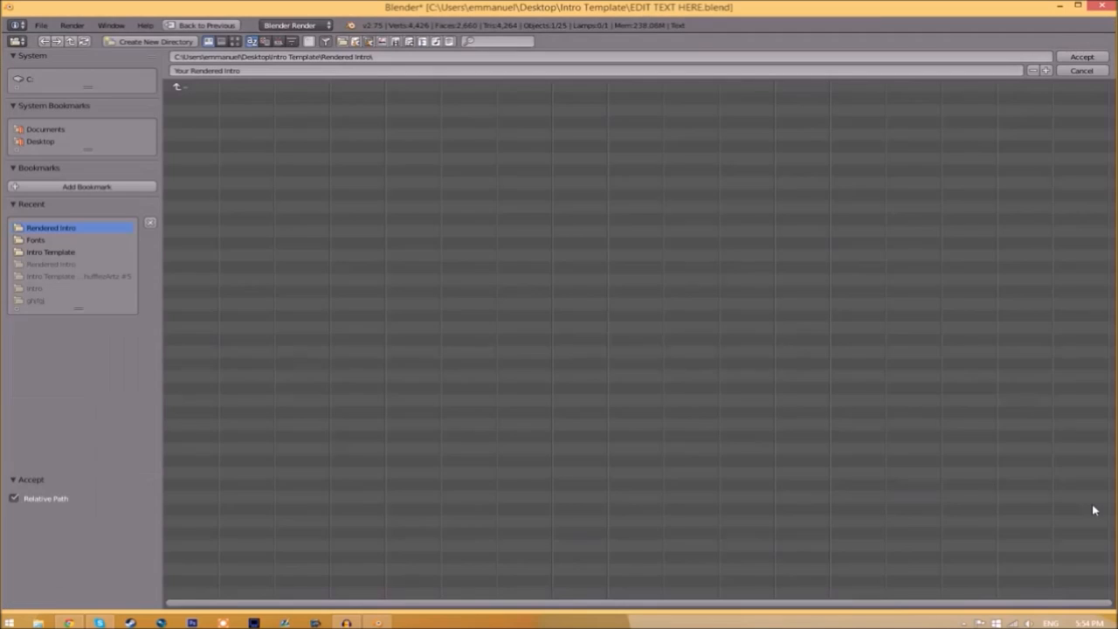
Set the render output path to the Rendered Intro folder.
{"action": "left_click", "coordinate": [51, 252]}
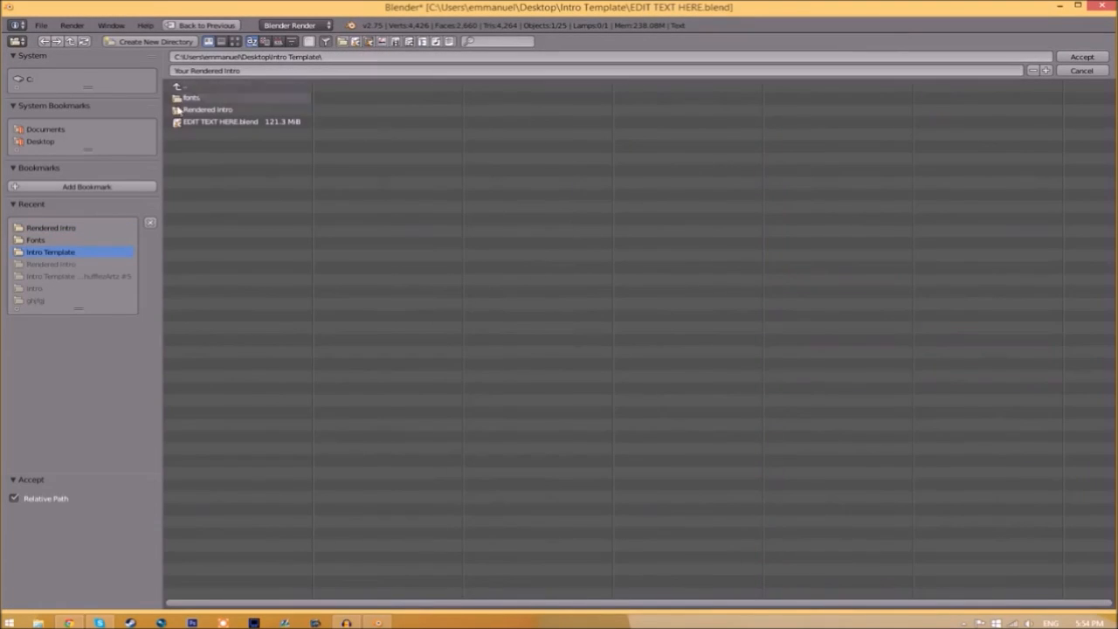
{"action": "double_click", "coordinate": [207, 108]}
{"action": "type", "text": "INTRO TEMPLATE"}
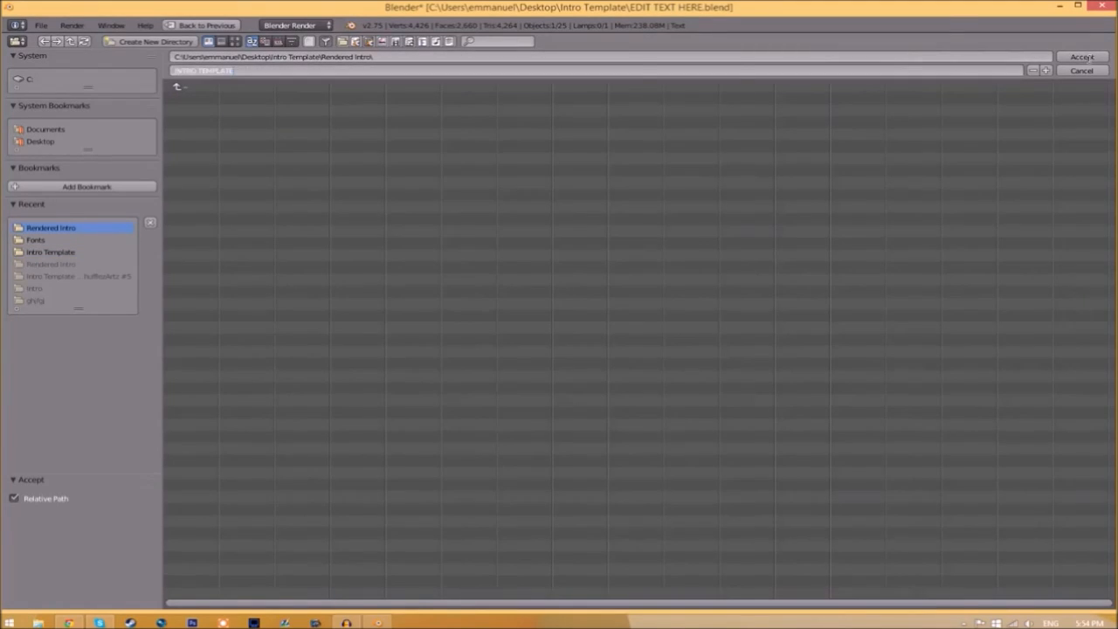
{"action": "left_click", "coordinate": [1081, 56]}
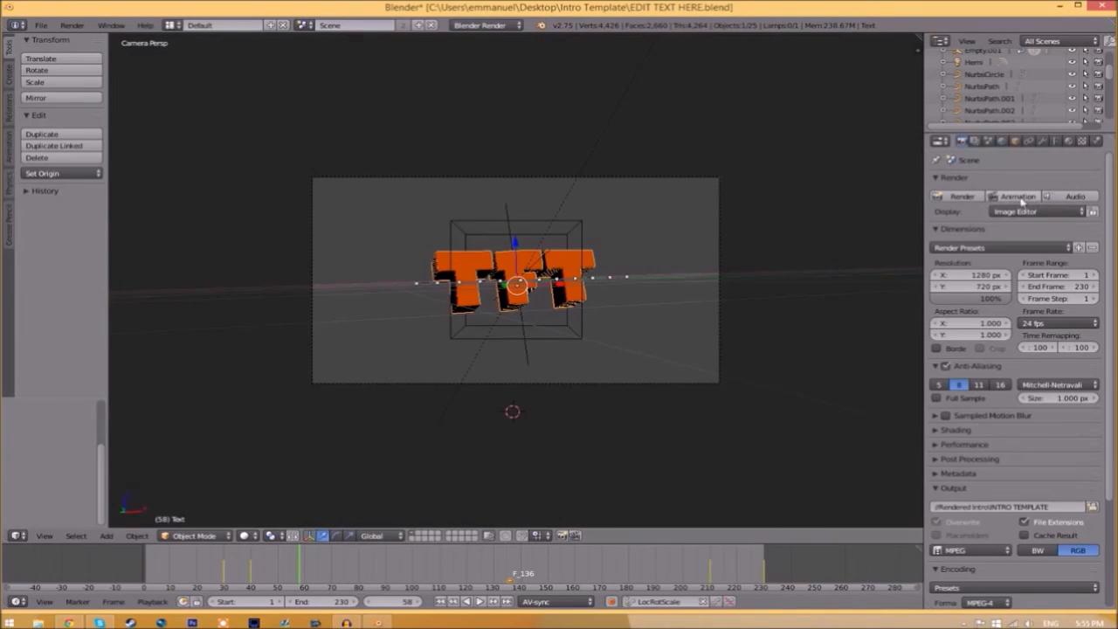
Start Render Animation (Ctrl+F12) for the intro.
{"action": "left_click", "coordinate": [72, 24]}
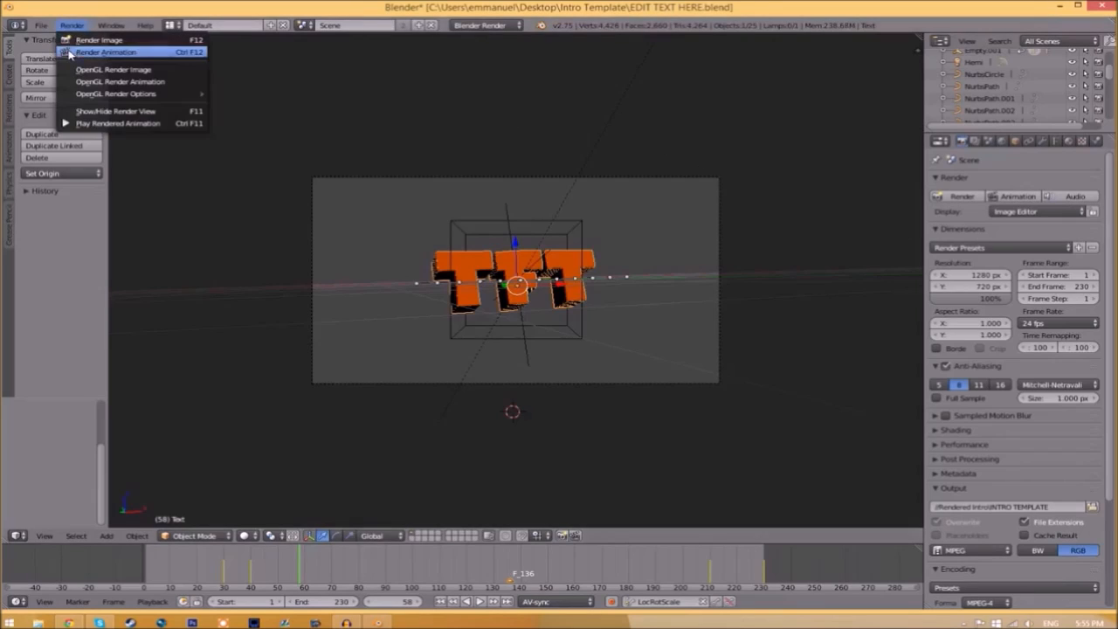
{"action": "left_click", "coordinate": [105, 53]}
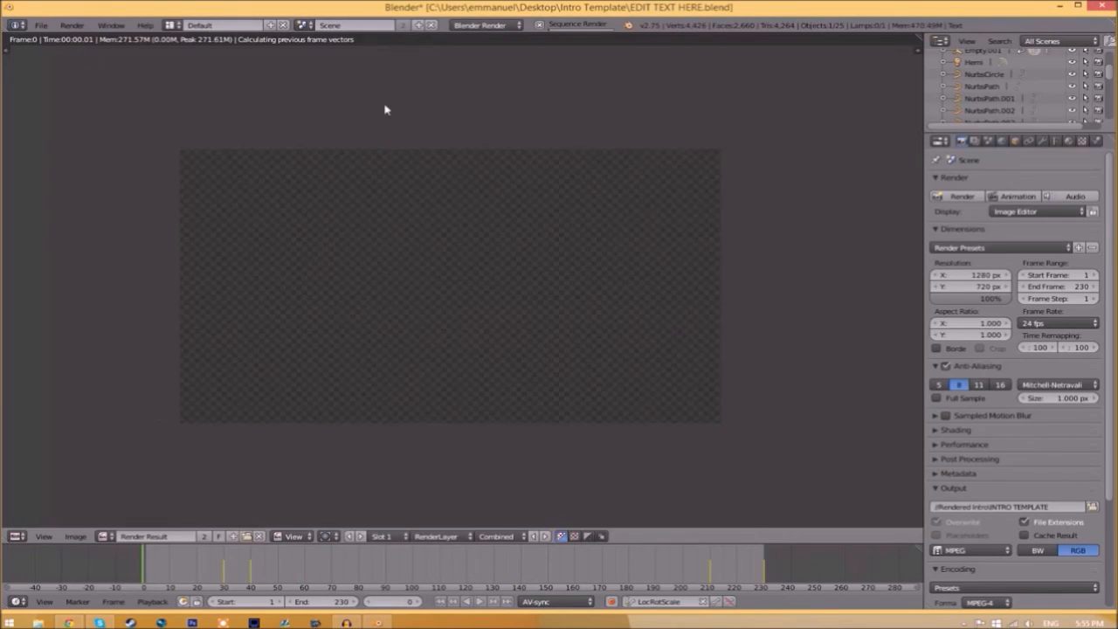